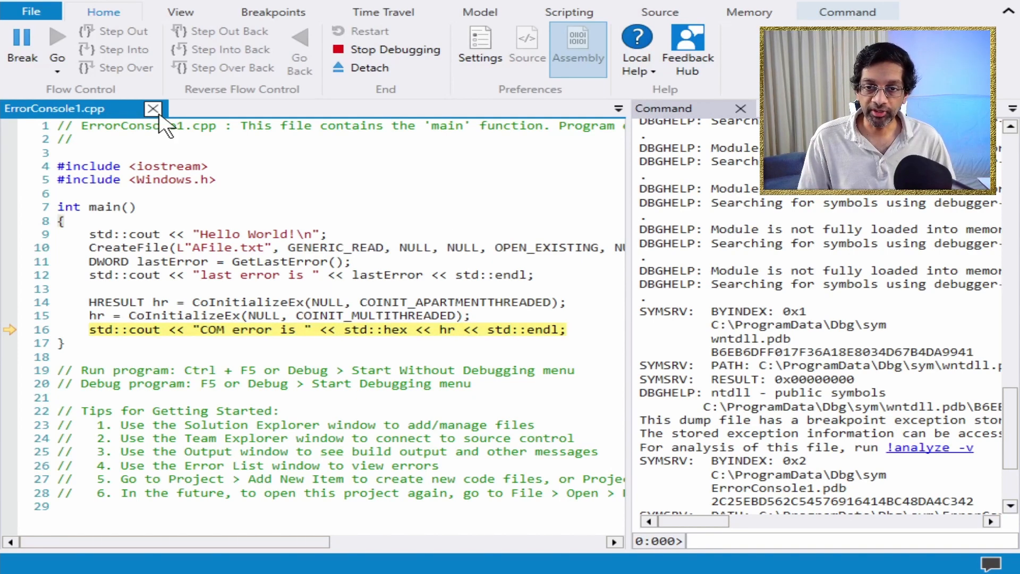
- Close ErrorConsole1.cpp and run dv to list locals (lastError = 2, hr = 0x80010106)
left_click(153, 109)
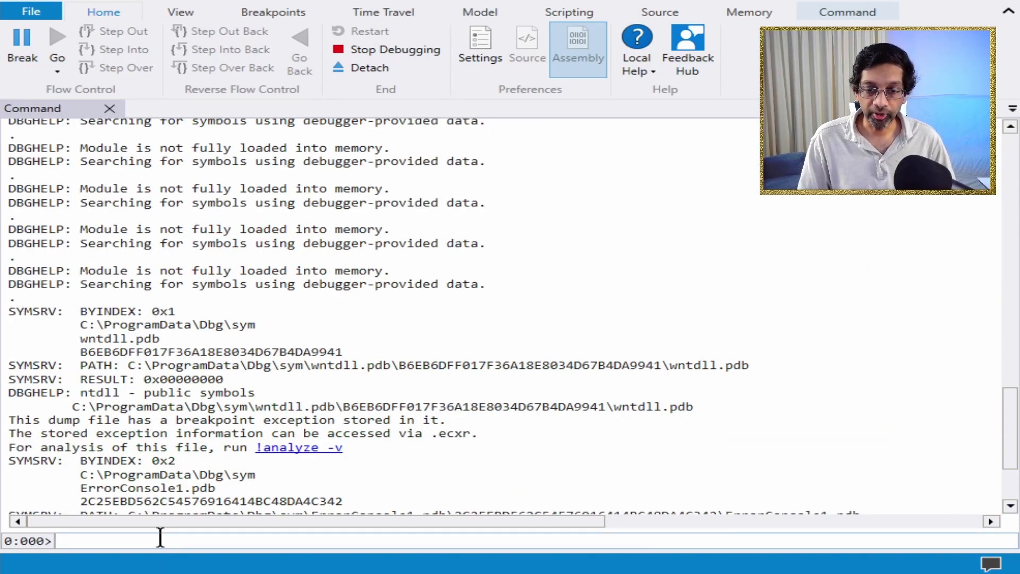
type("dv")
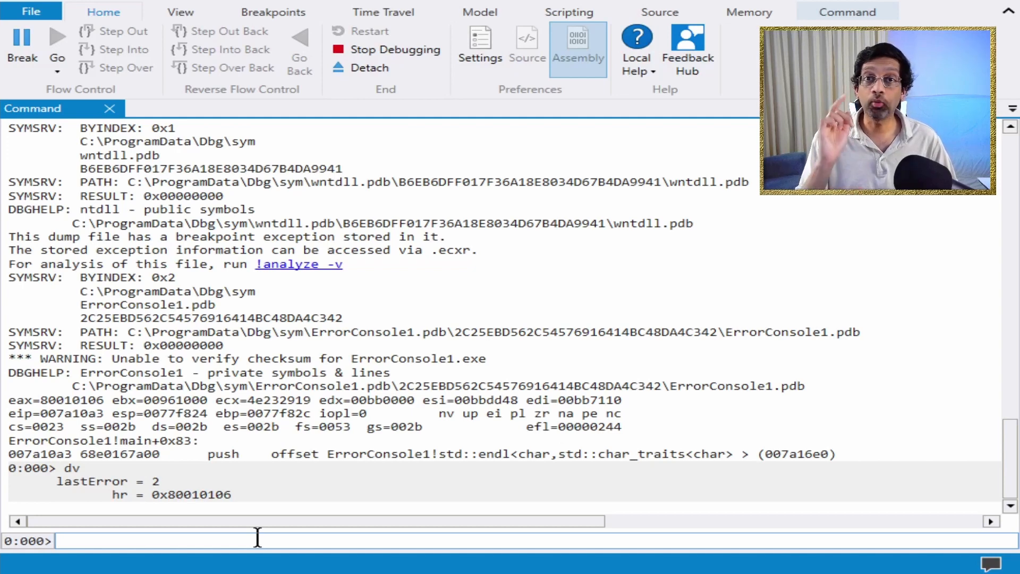
- Run !error 2 to decode lastError as Win32: The system cannot find the file specified
type("!")
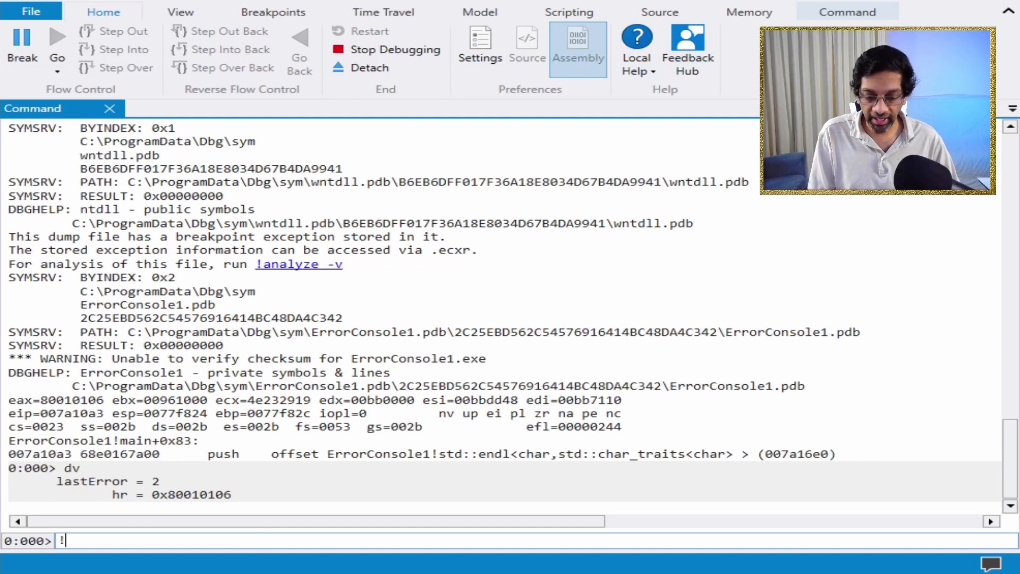
type("error")
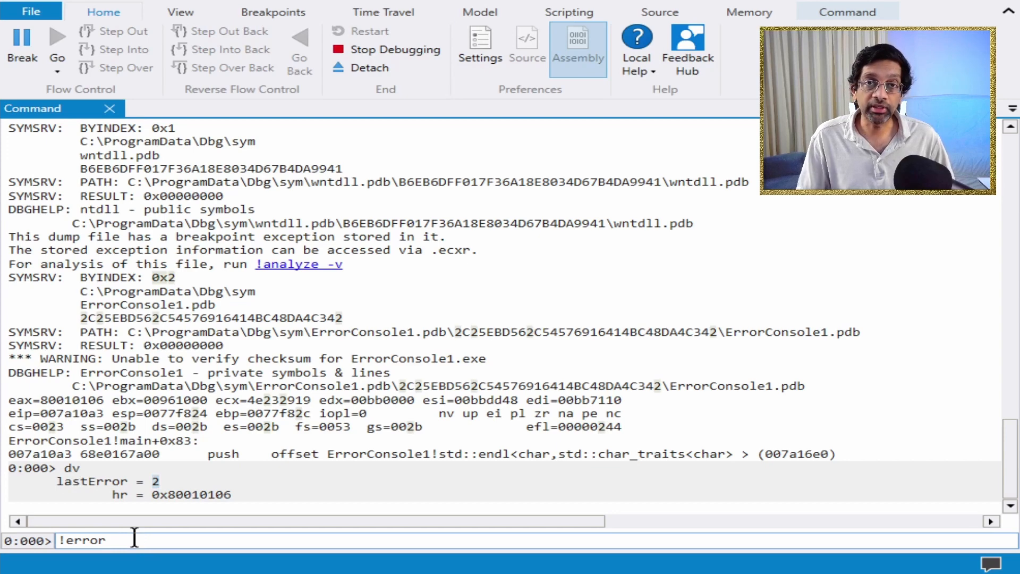
type("2")
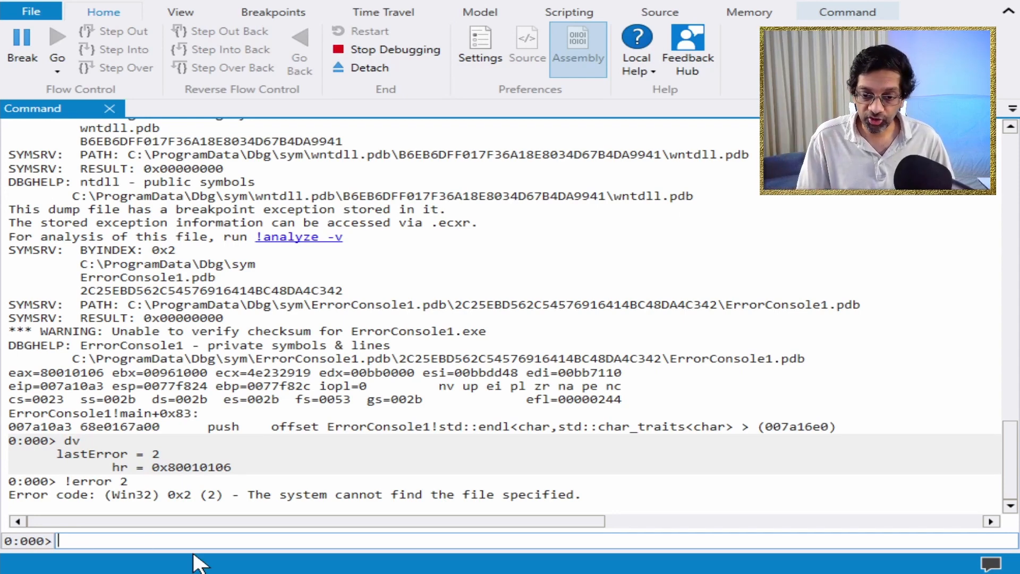
mouse_move(563, 493)
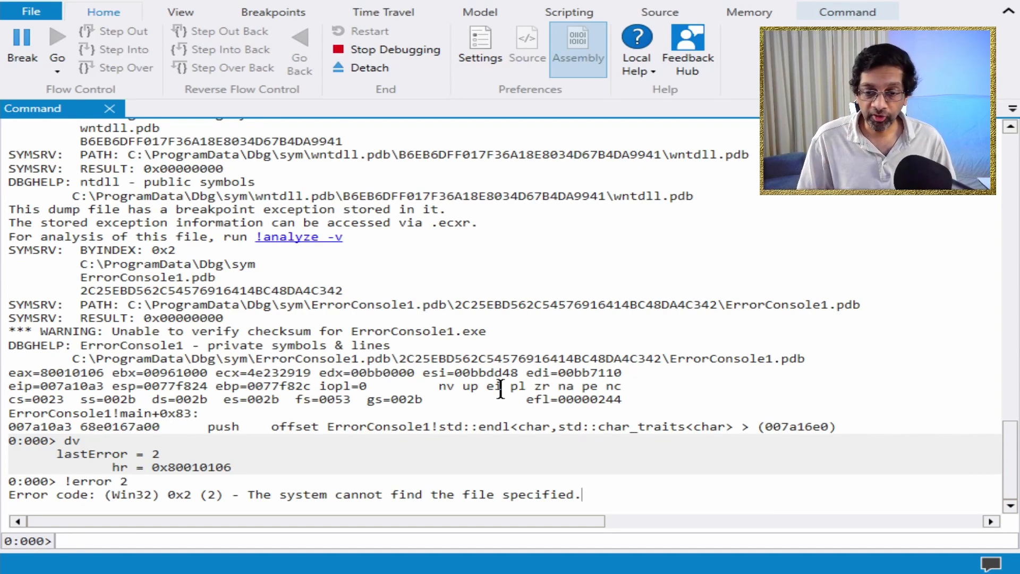
- Copy the hr value and run !error 0x80010106 to decode it as cannot change thread mode
double_click(190, 468)
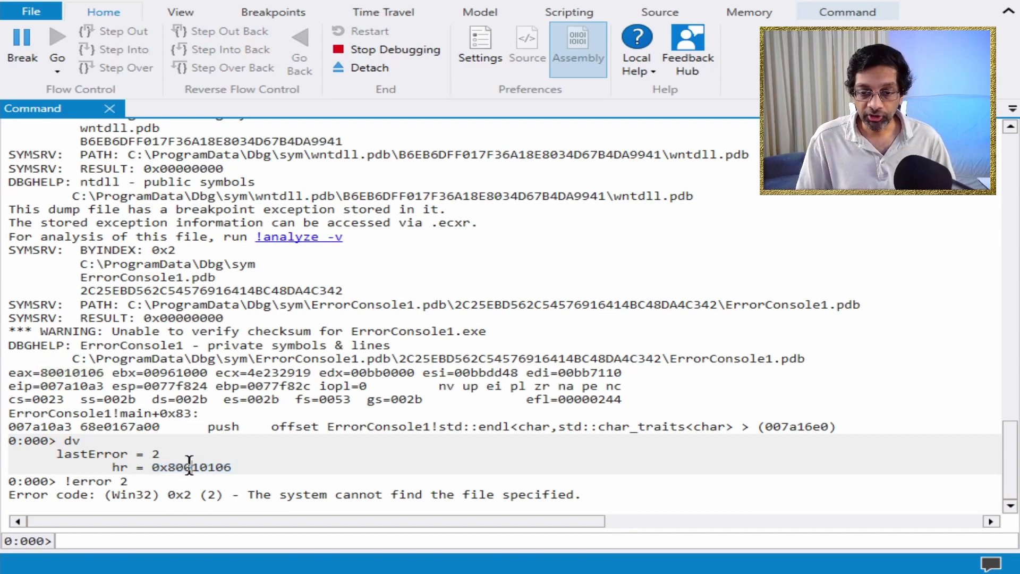
double_click(190, 466)
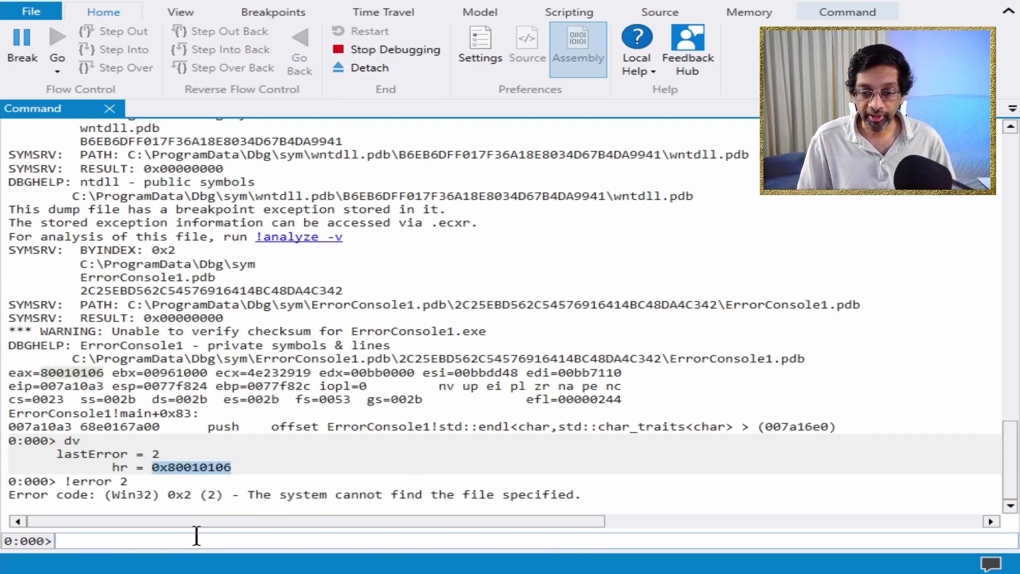
type("!erro")
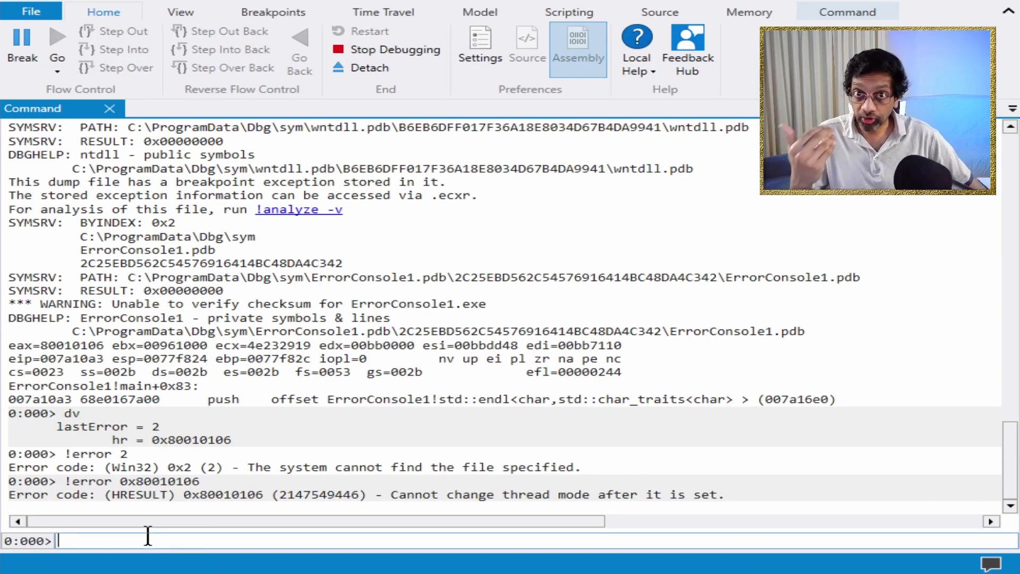
- Run !gle to show the last error as Win32 0x7e, module not found, plus NTSTATUS 0xc0000135
type("!g")
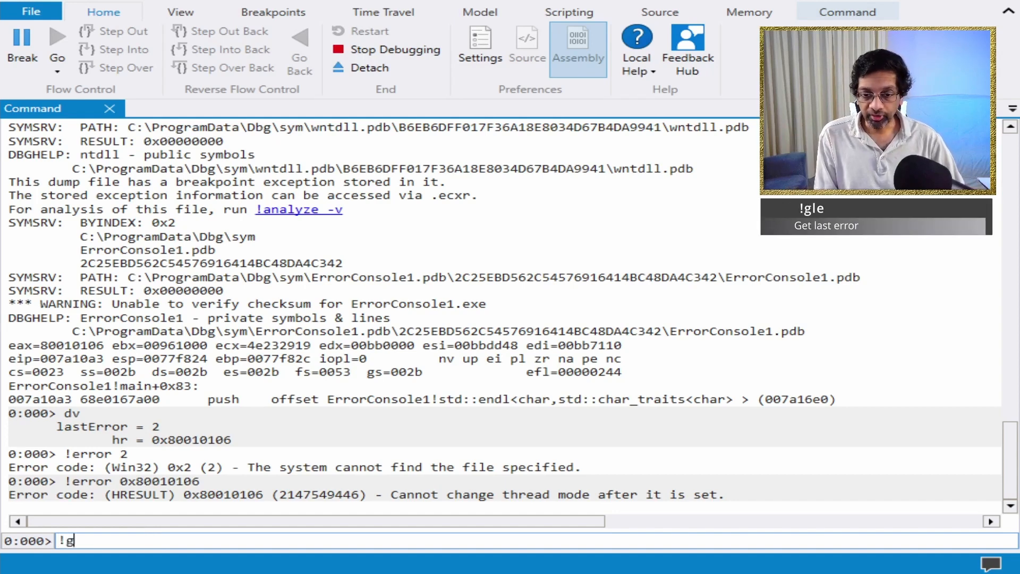
type("le")
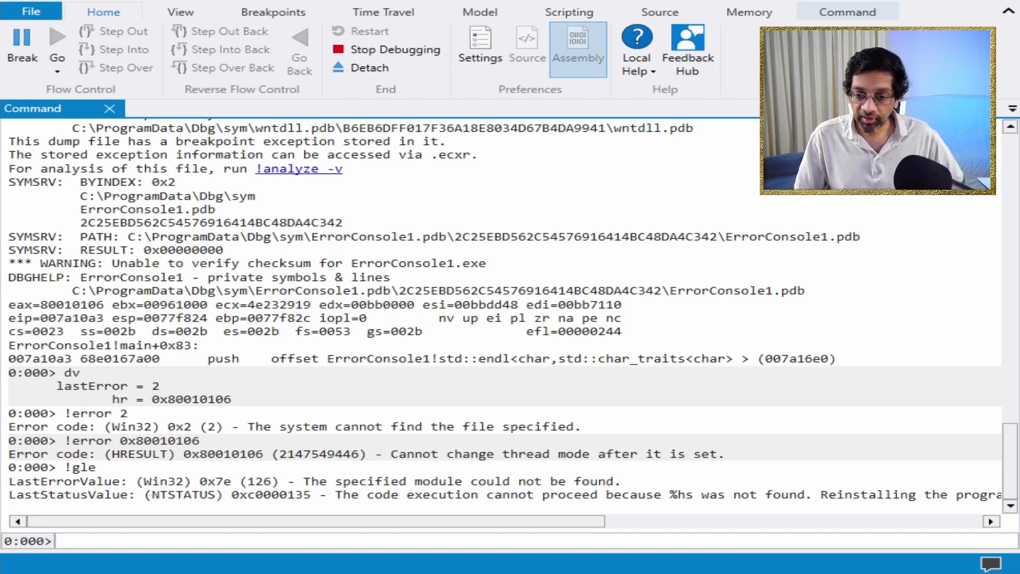
- Run r to dump registers and highlight eax 80010106 matching hr
left_click(260, 540)
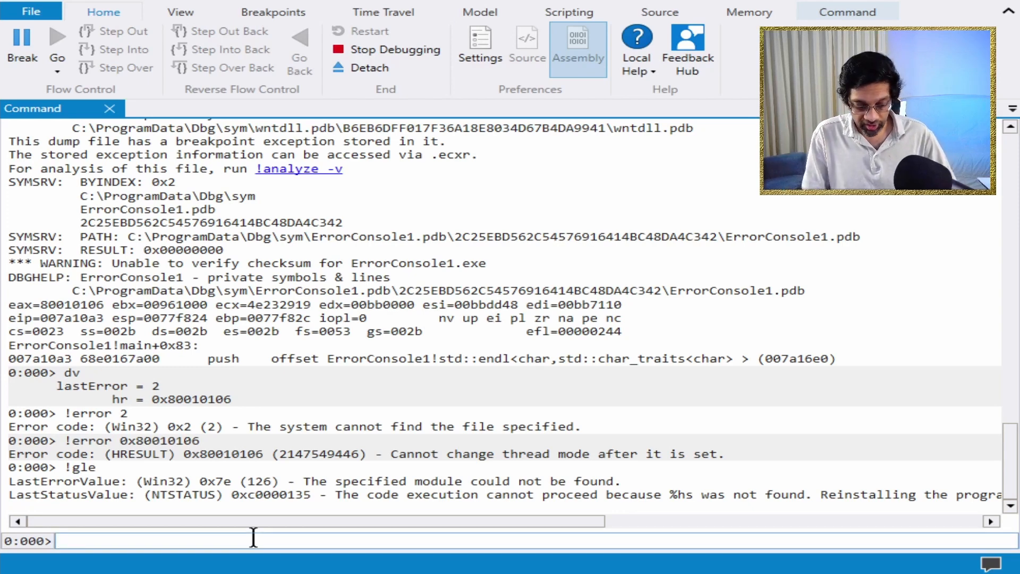
type("r")
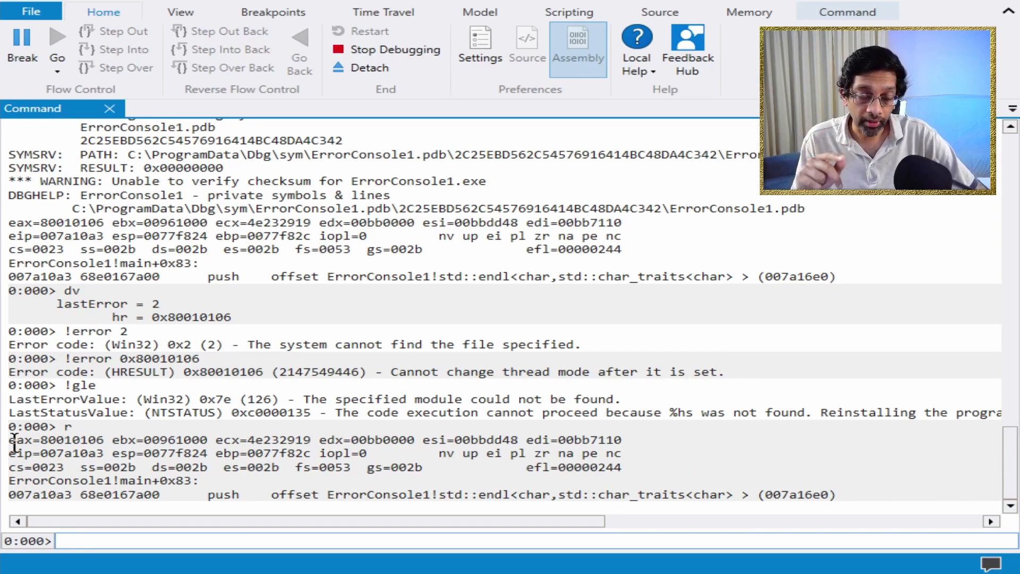
double_click(68, 439)
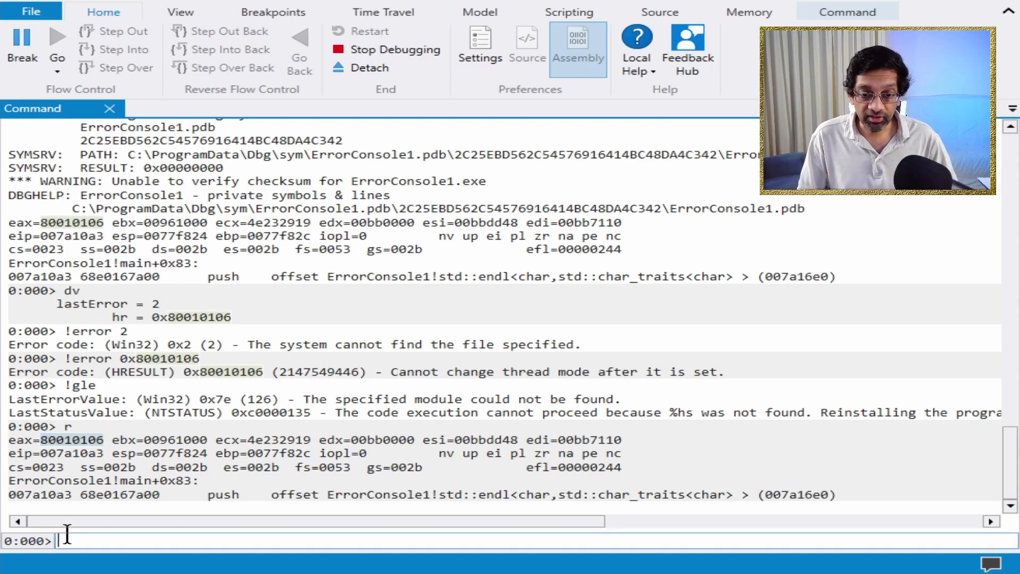
type("!error")
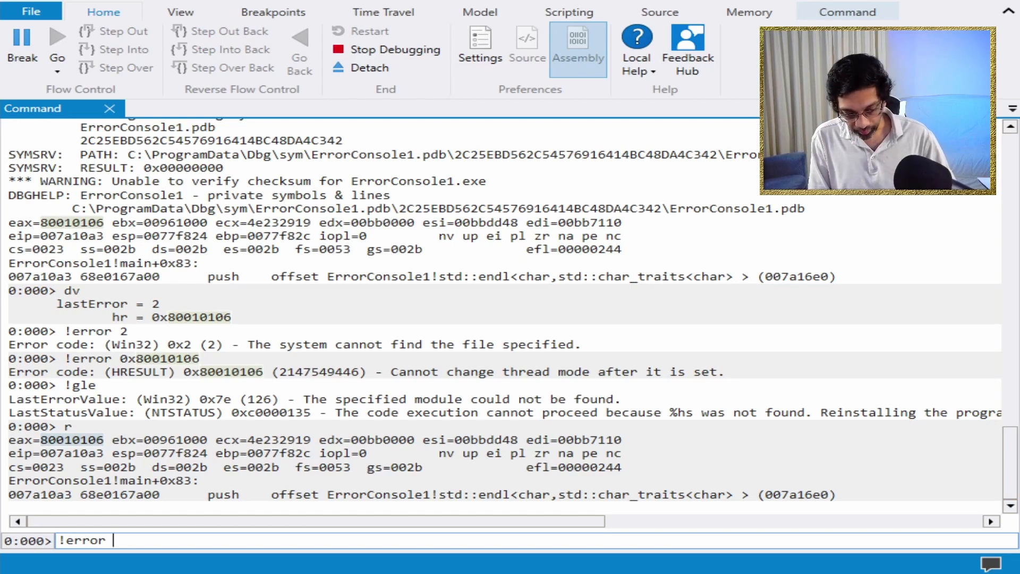
type("@eax")
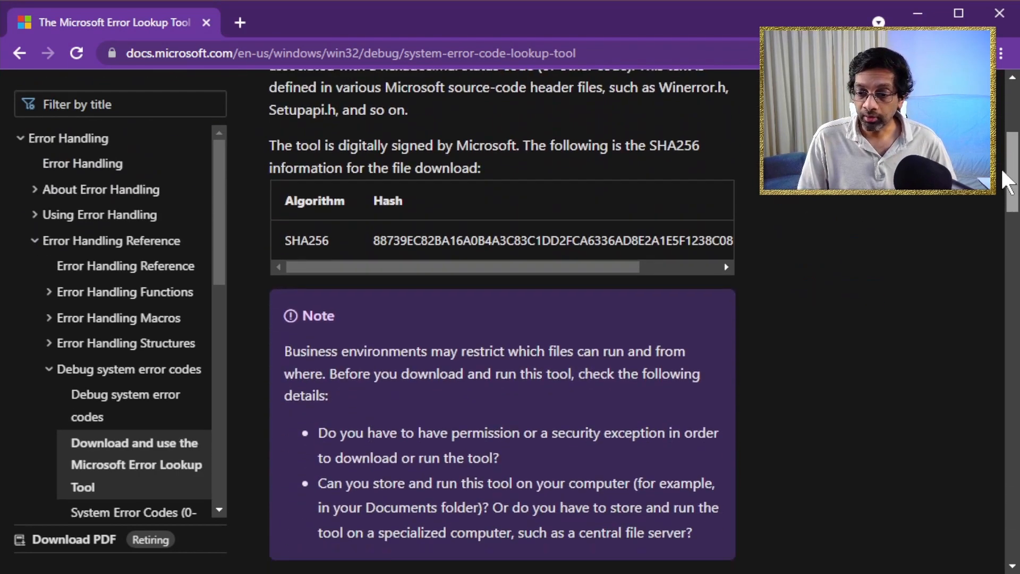
- Scroll through the Error Lookup Tool page's Examples section with Err_6.4.5.exe lookups
scroll("down", 3)
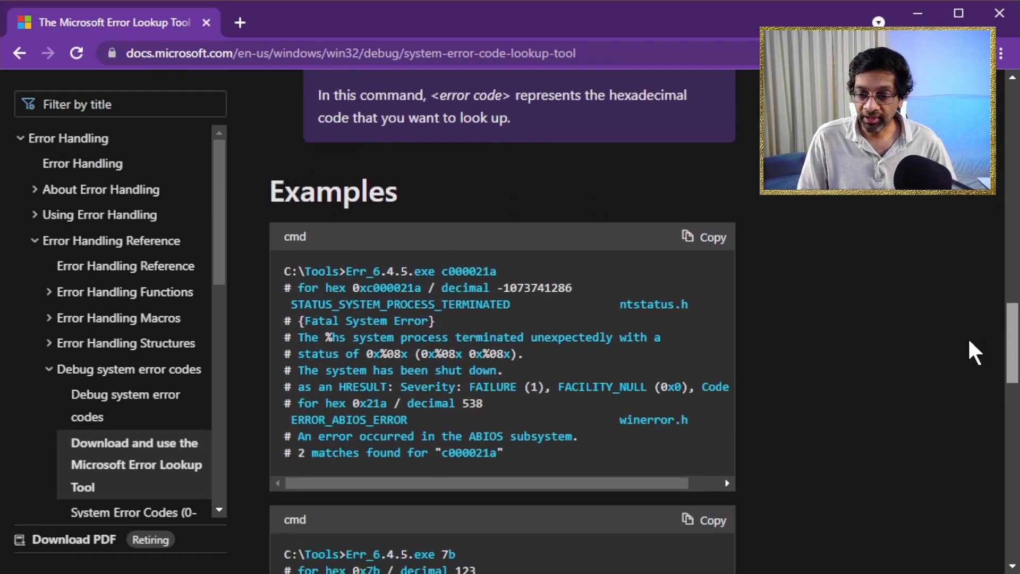
scroll("down", 3)
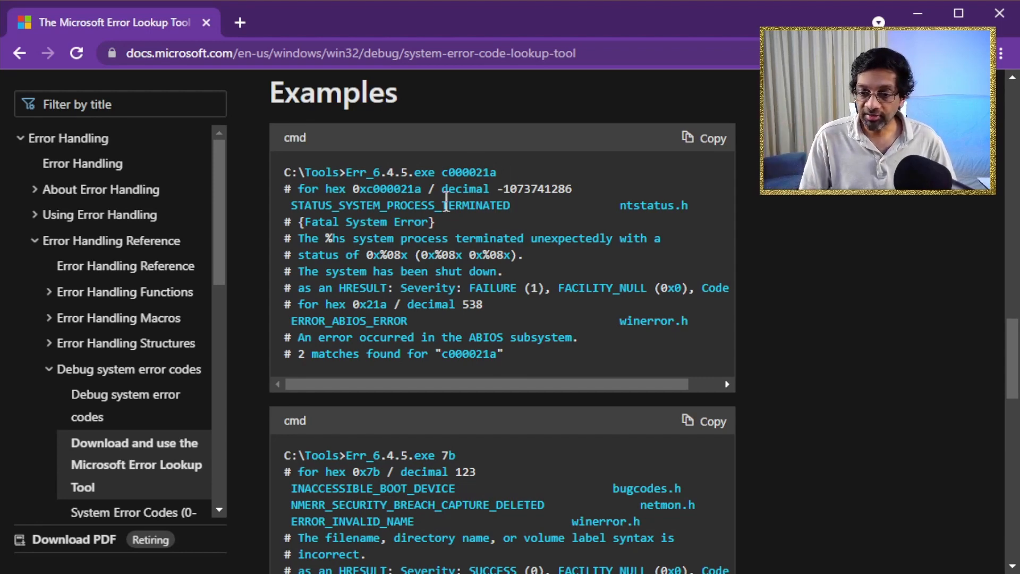
scroll("down", 3)
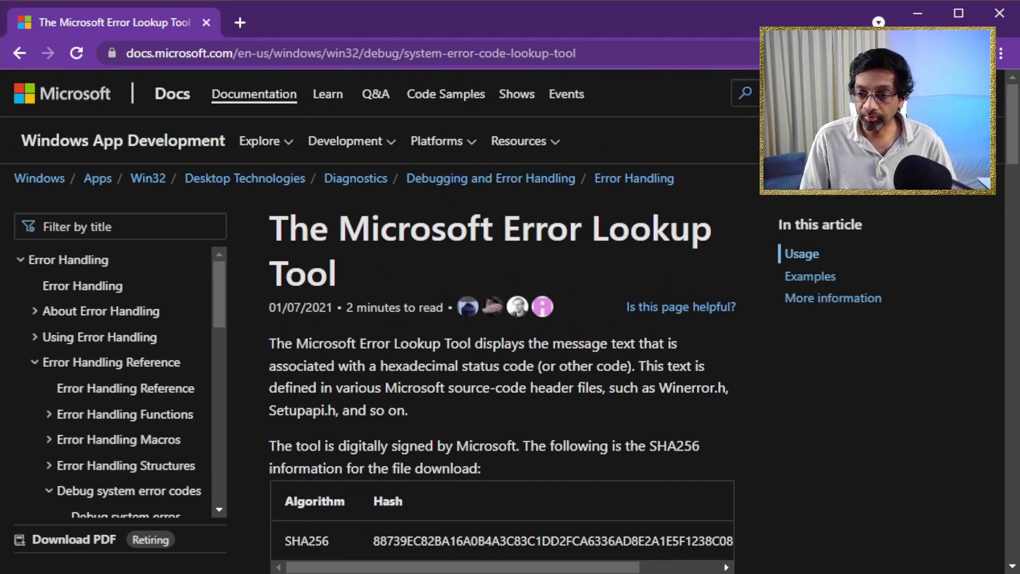
mouse_move(659, 359)
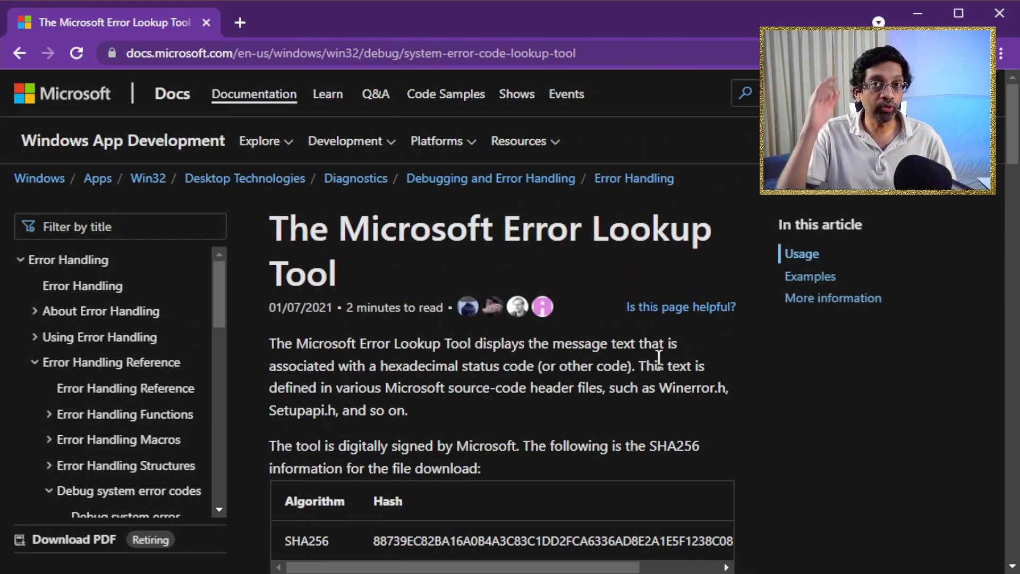